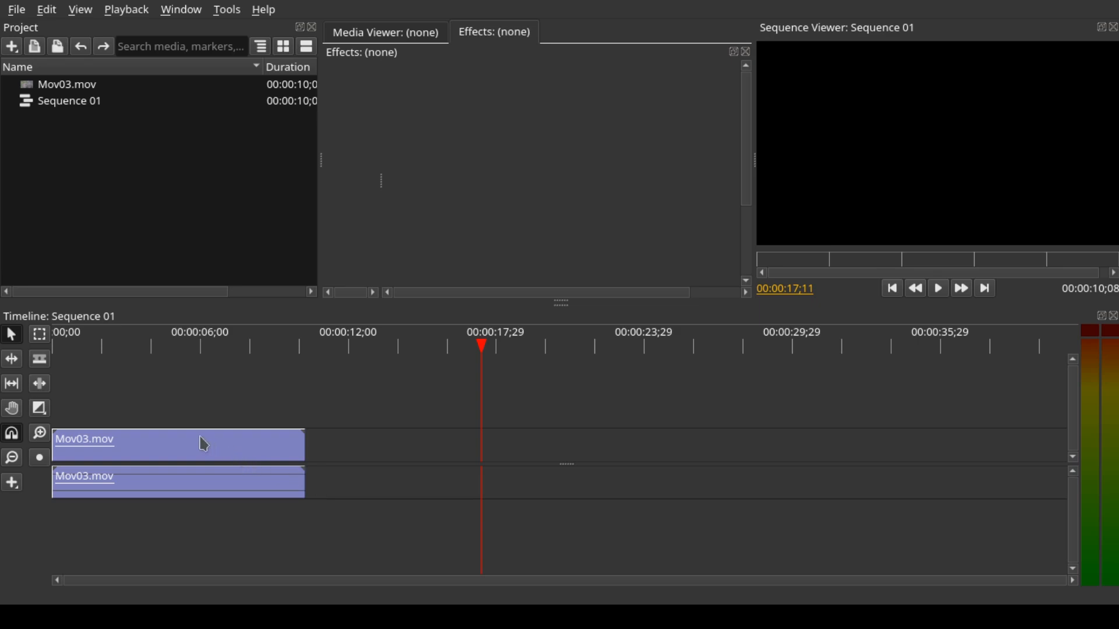
mouse_move(215, 460)
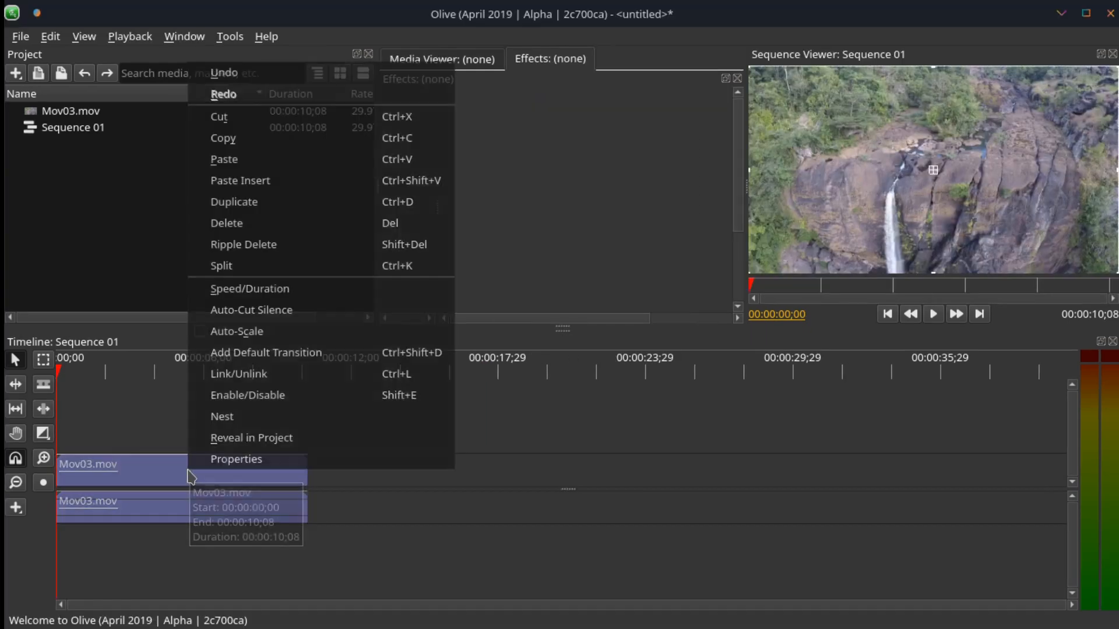
mouse_move(251, 437)
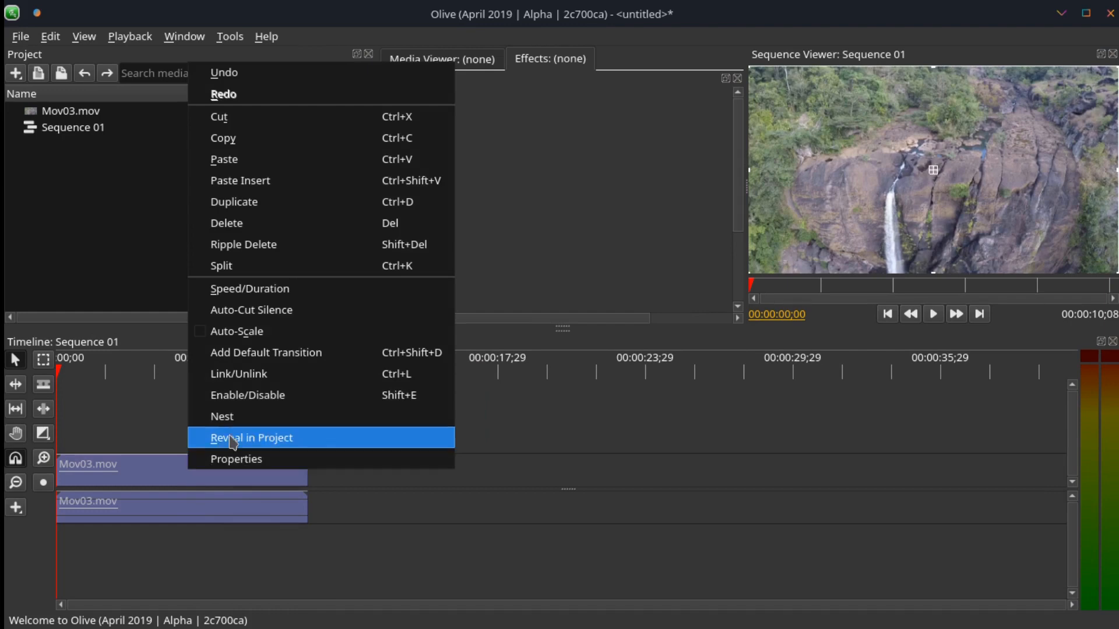
mouse_move(263, 300)
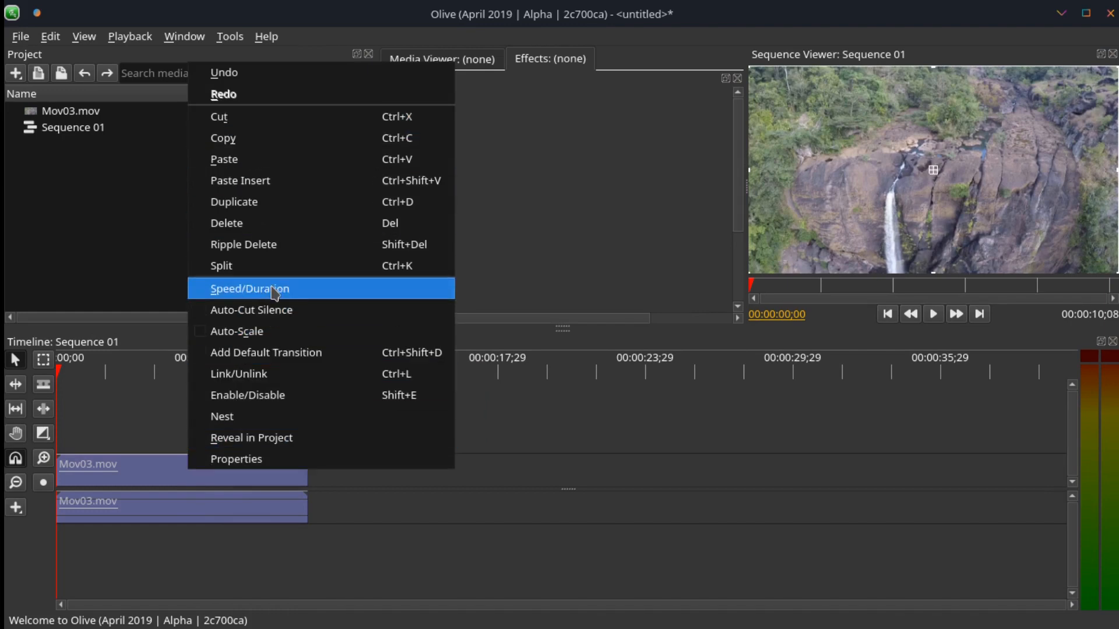
Open Mov03.mov's Speed/Duration settings, showing 100% speed and 10:08 duration
click(250, 289)
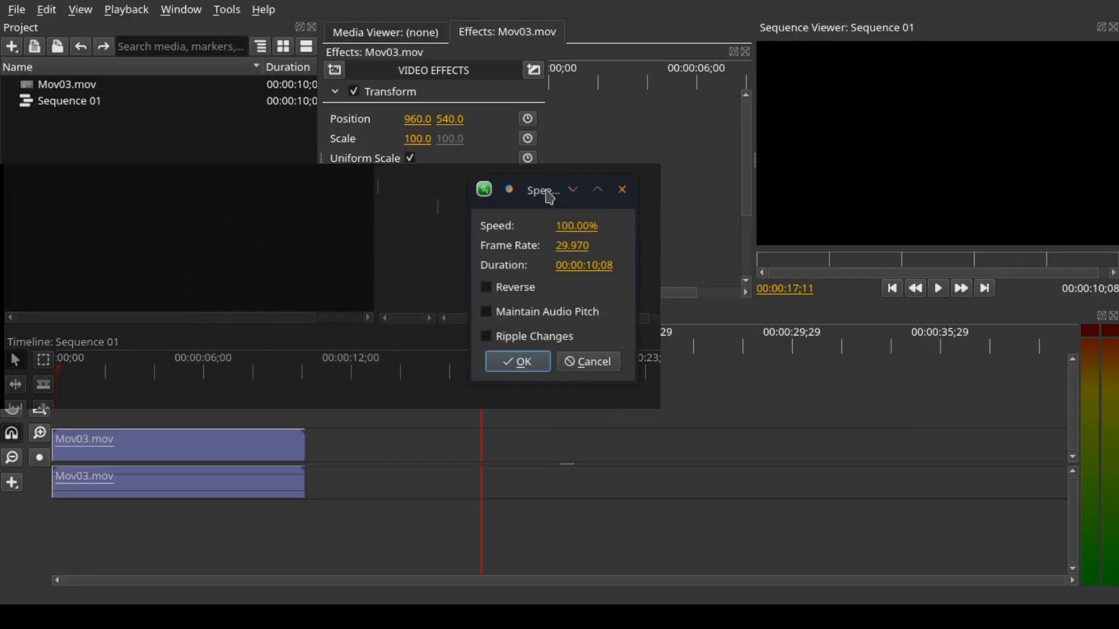
Leave the Speed/Duration dialog for the 'How to speed' project with Mov03.mov
drag(543, 189, 376, 201)
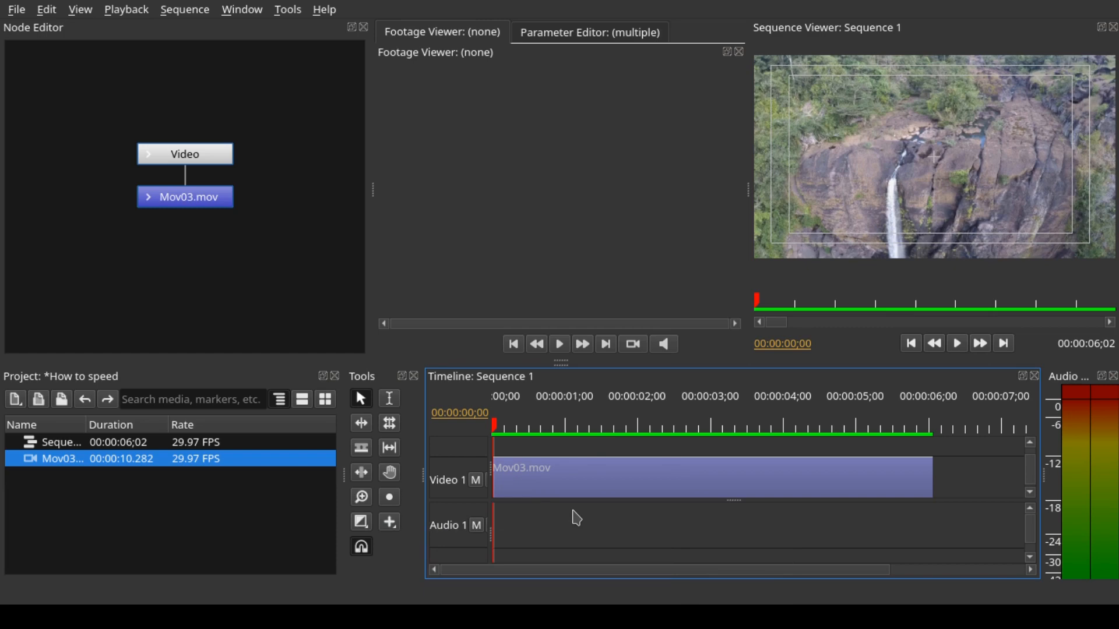
mouse_move(571, 491)
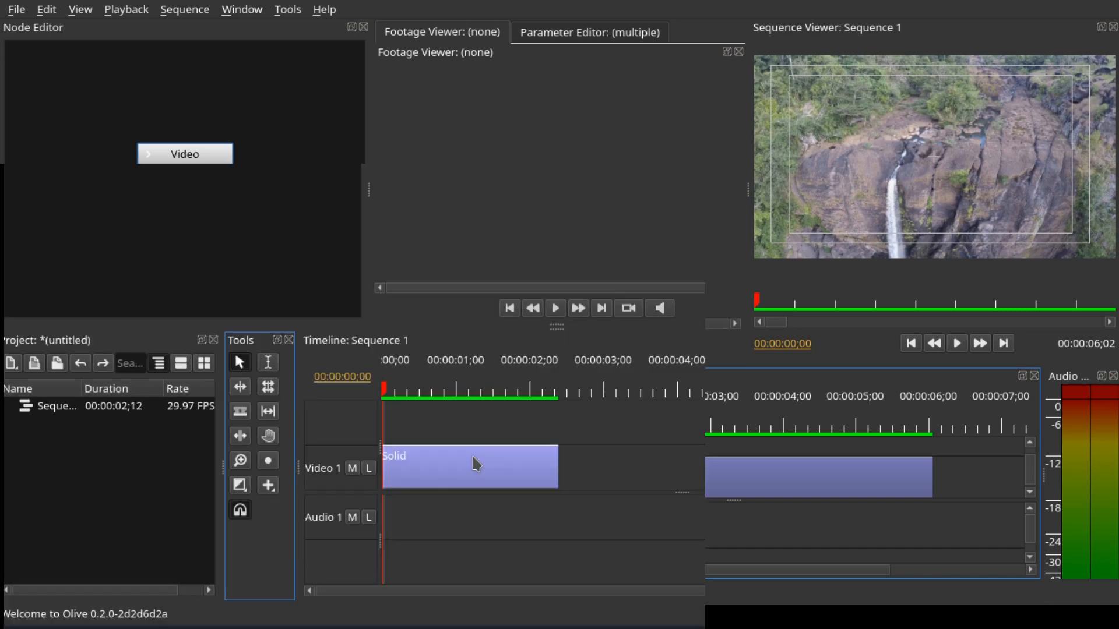
right_click(470, 467)
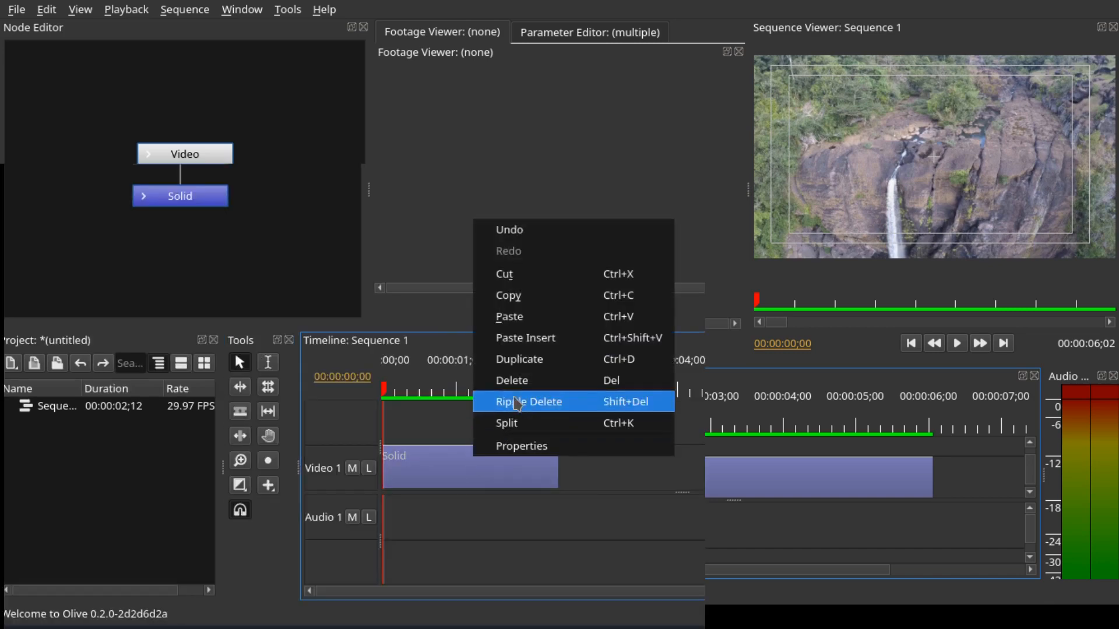
mouse_move(547, 364)
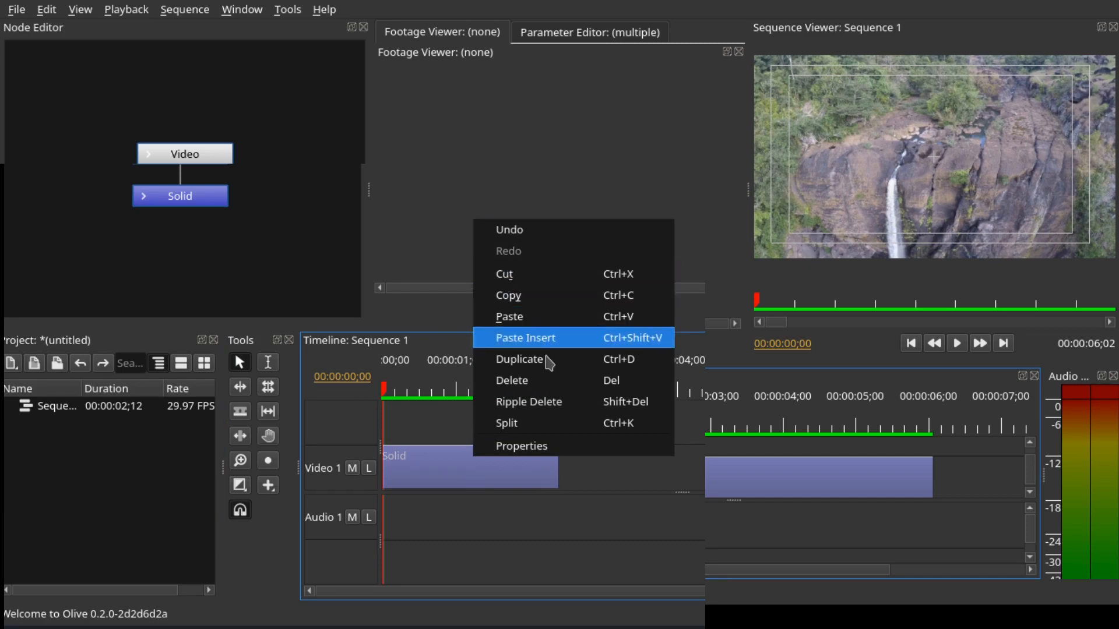
mouse_move(521, 229)
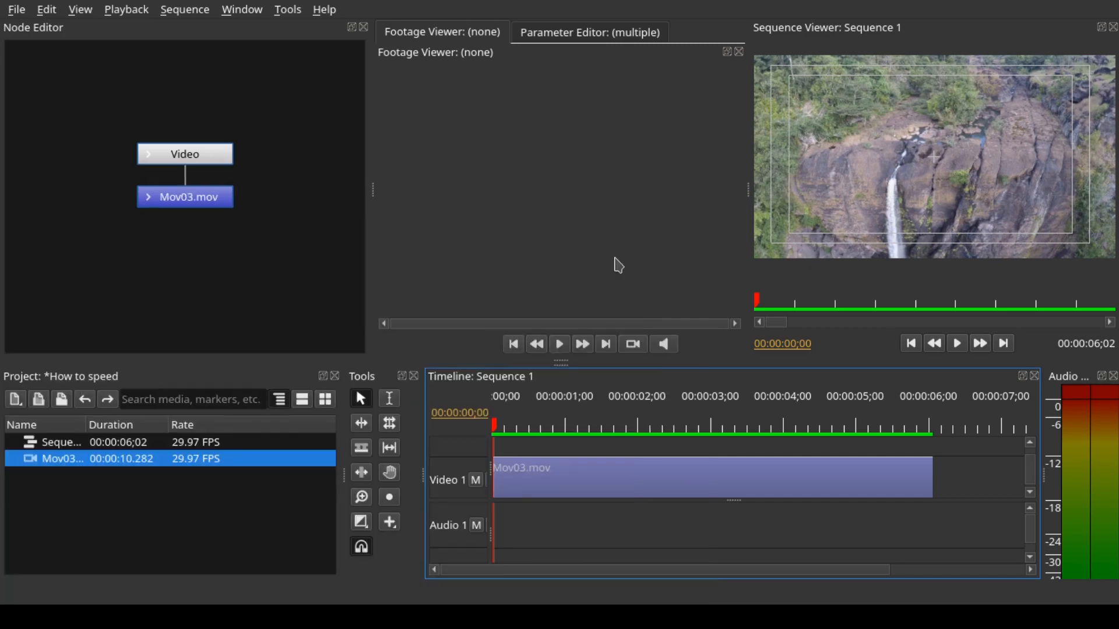
Open the Parameter Editor for Mov03.mov, showing its Speed at 100.0%
click(588, 31)
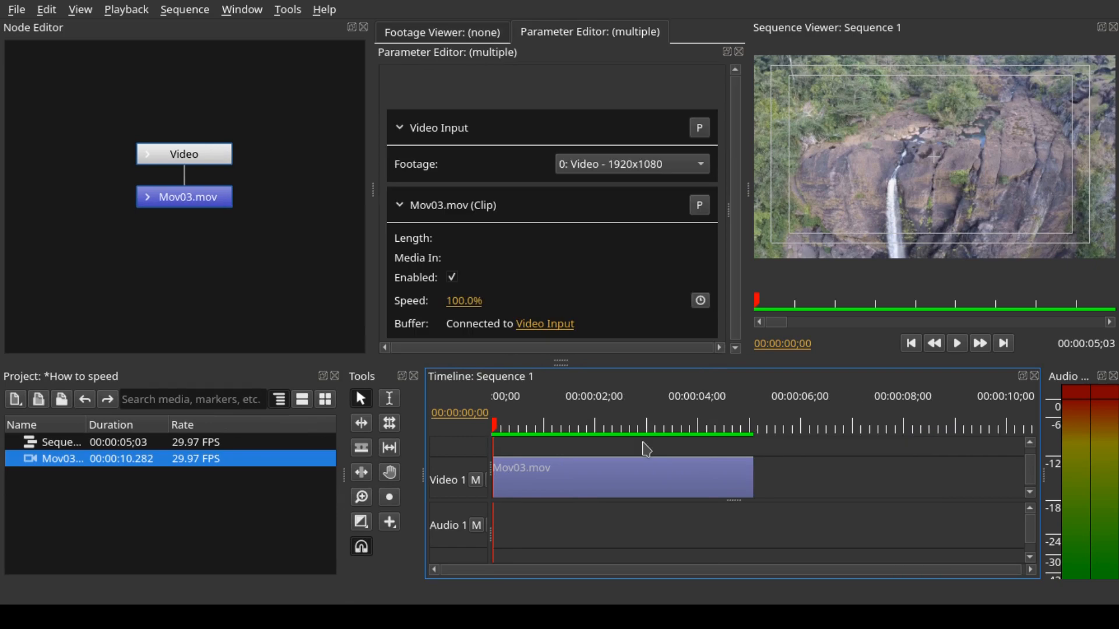
mouse_move(571, 453)
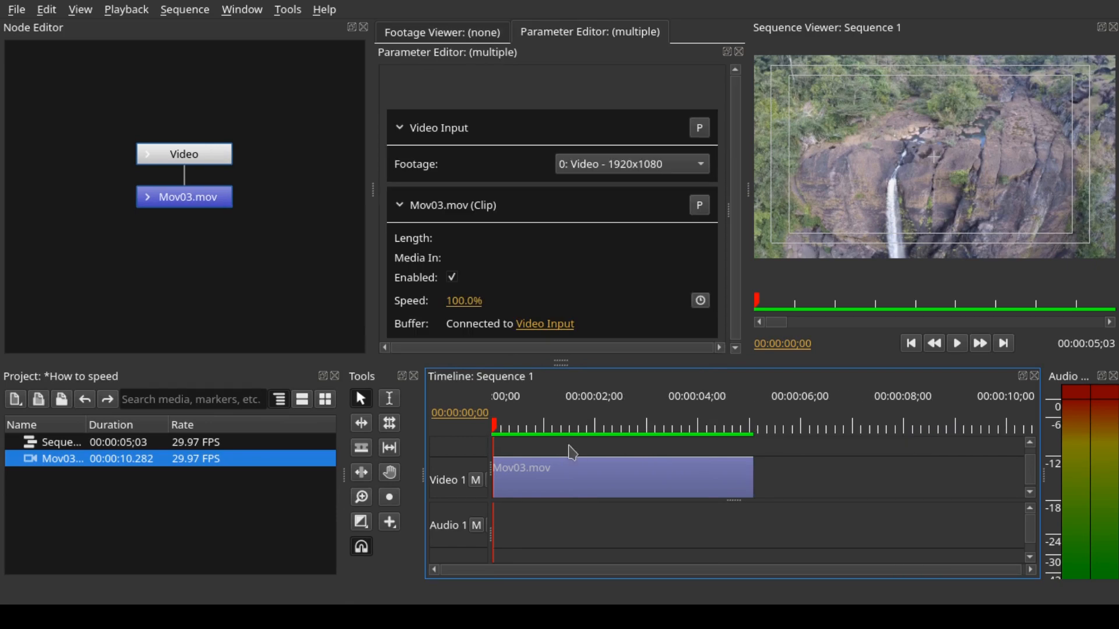
mouse_move(559, 474)
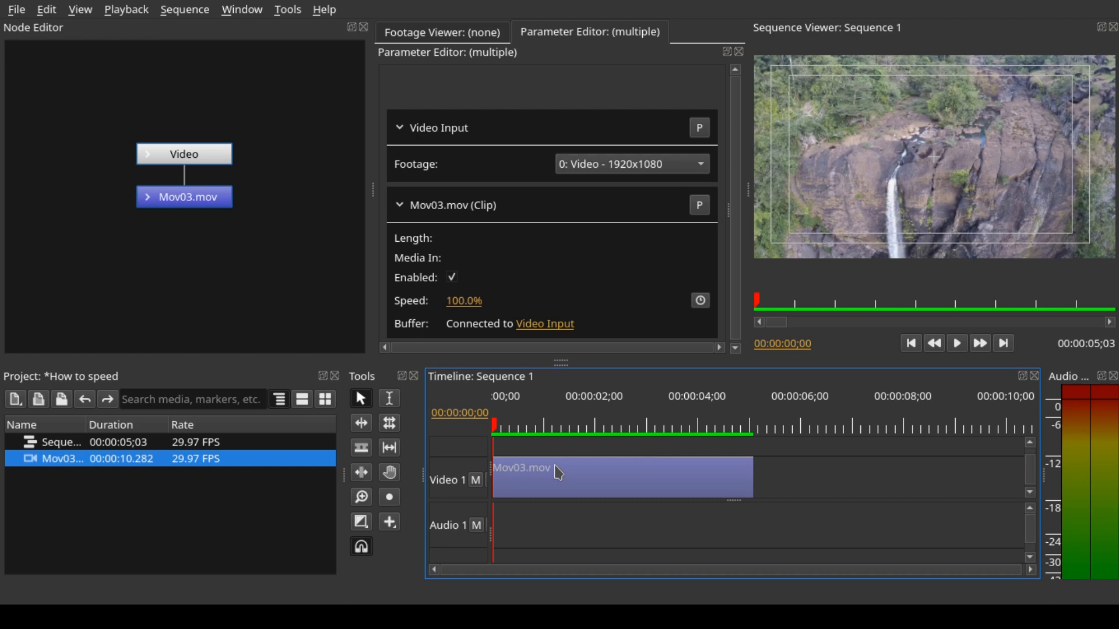
mouse_move(592, 485)
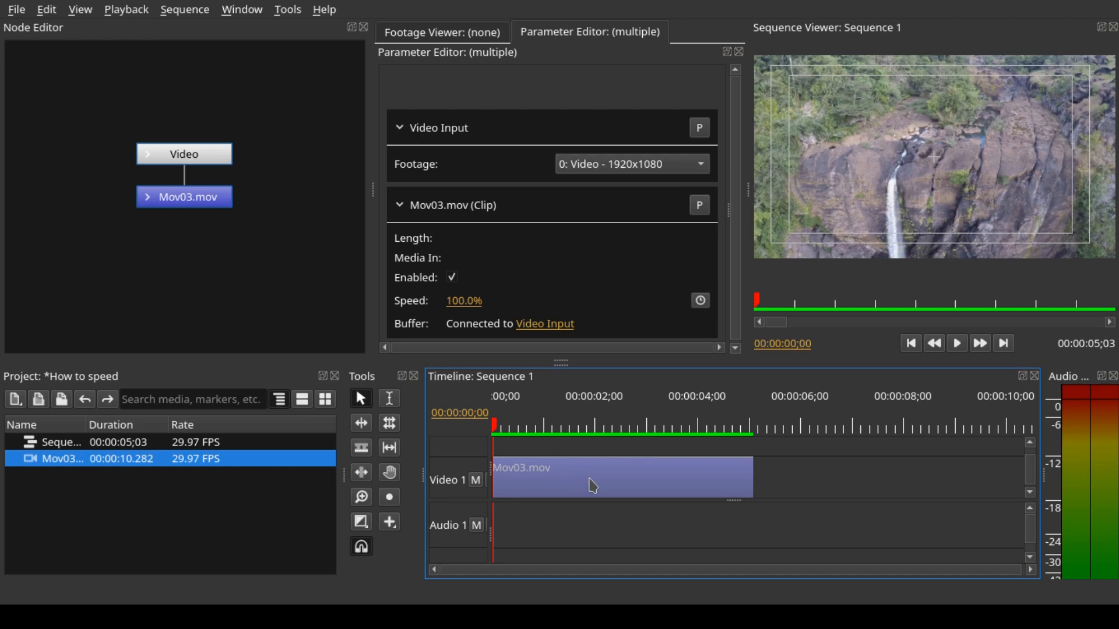
mouse_move(586, 485)
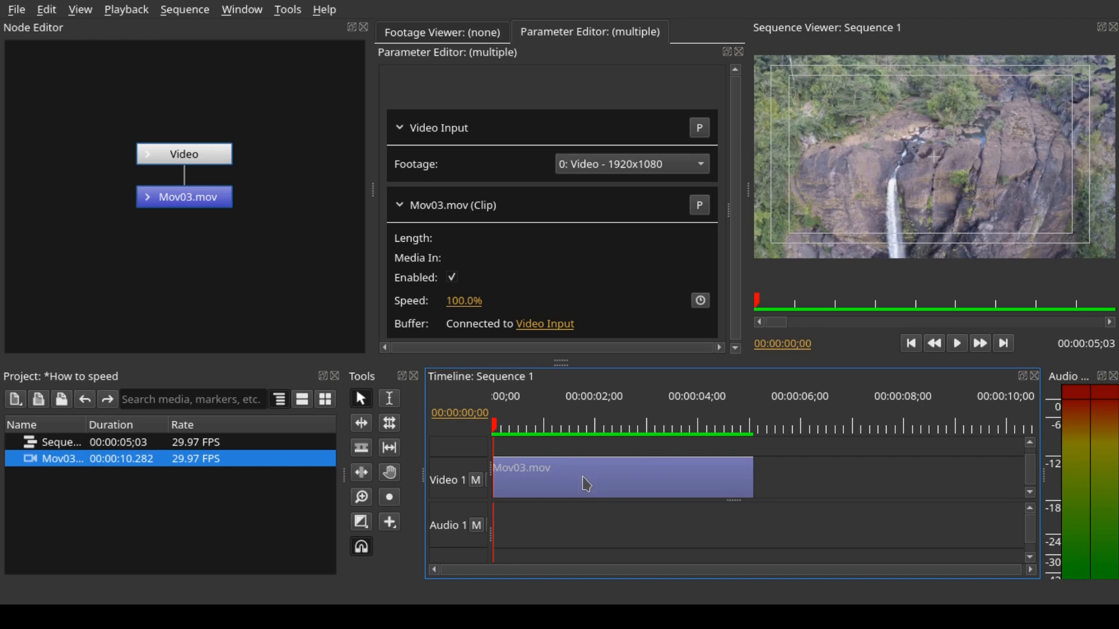
mouse_move(595, 483)
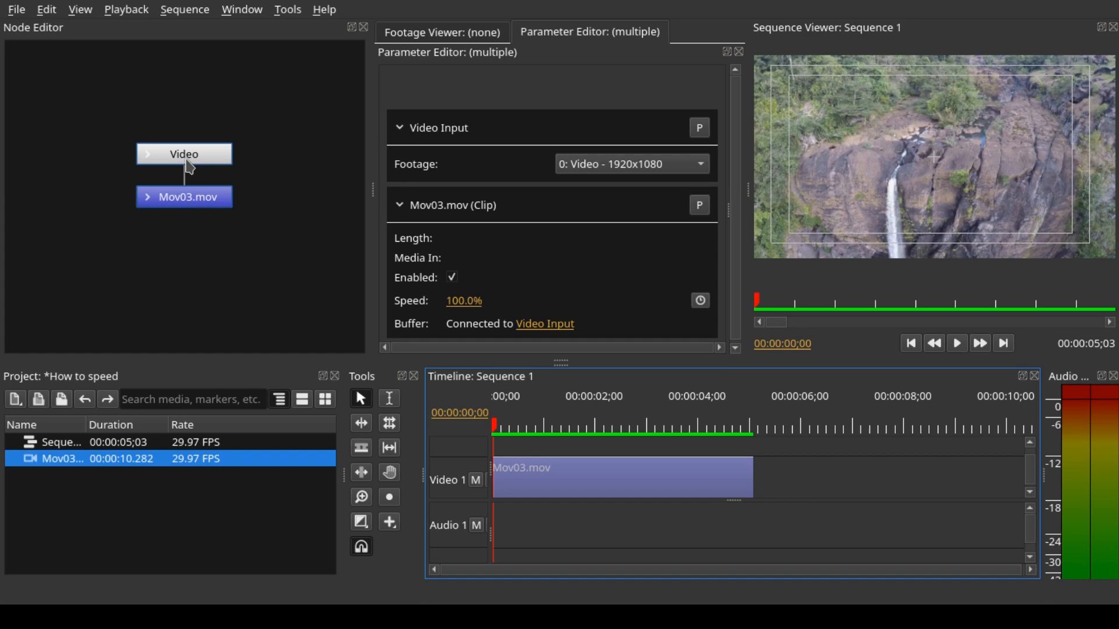
mouse_move(584, 478)
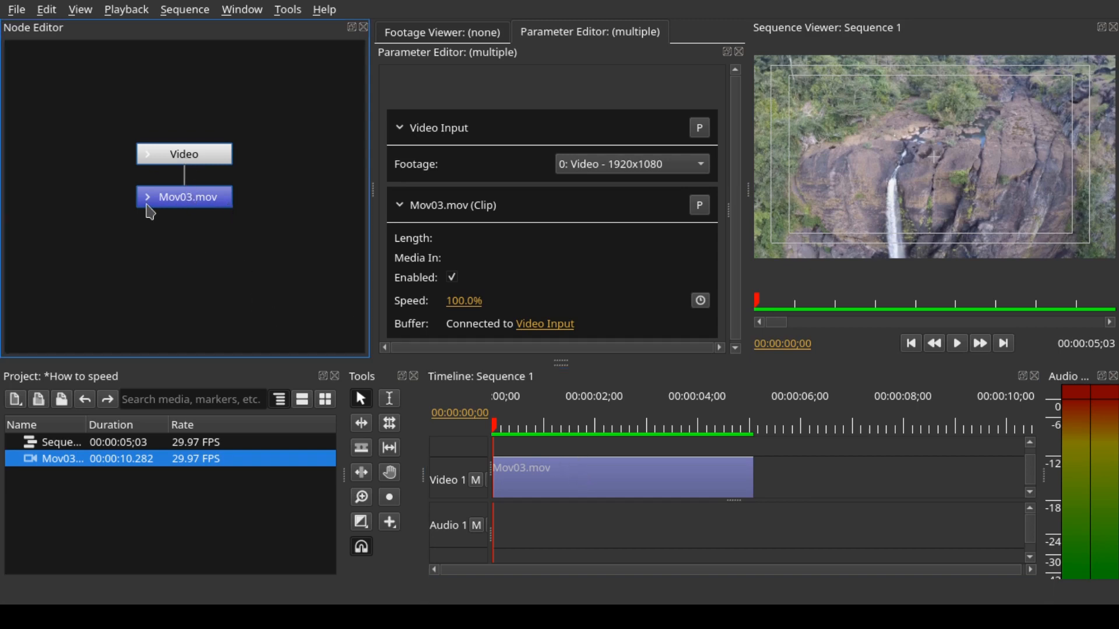
Select the Mov03.mov node, expand its Speed and Buffer inputs, then collapse it
click(183, 197)
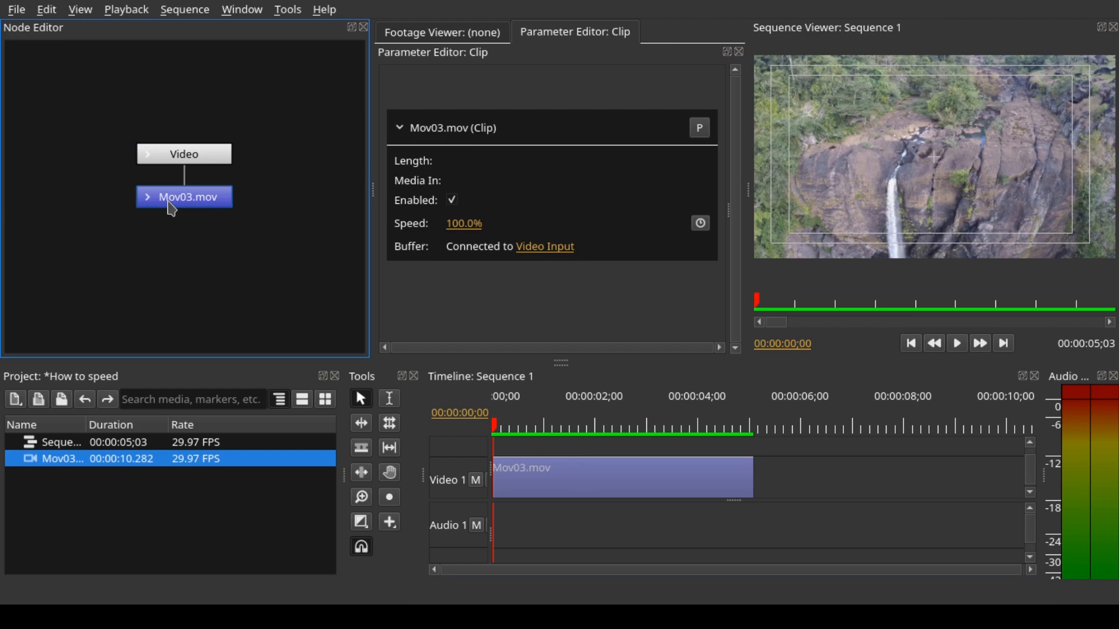
click(147, 197)
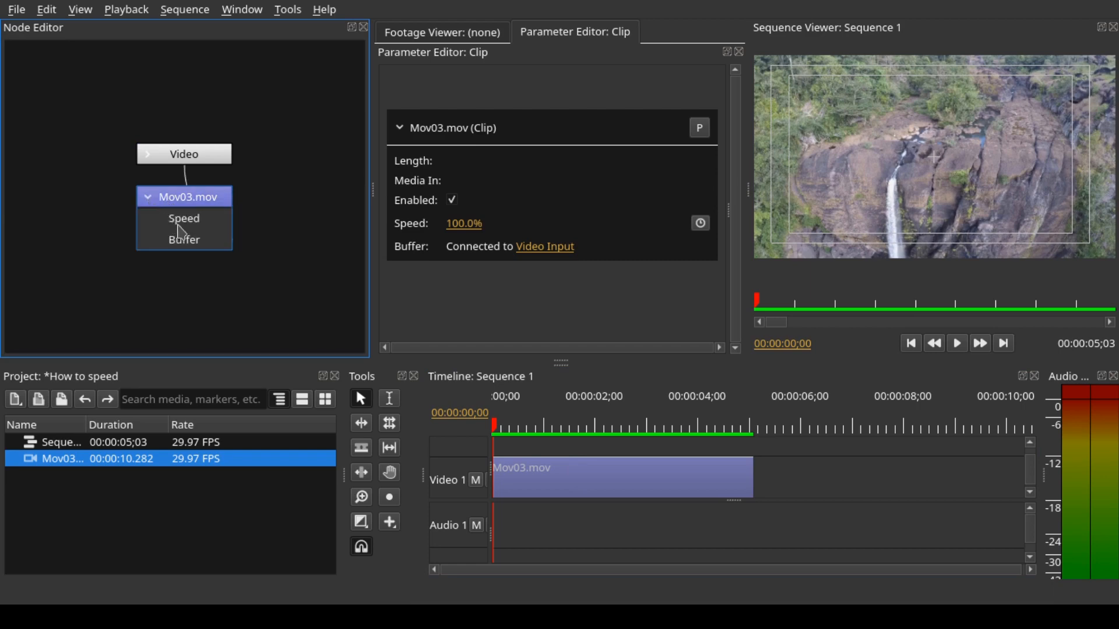
mouse_move(158, 207)
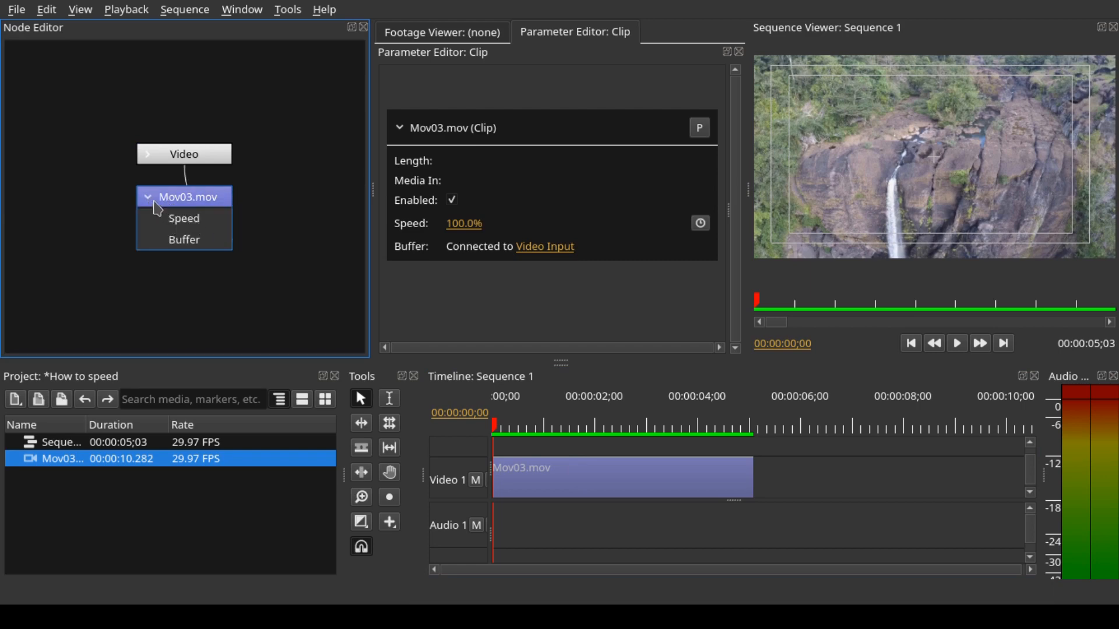
click(146, 197)
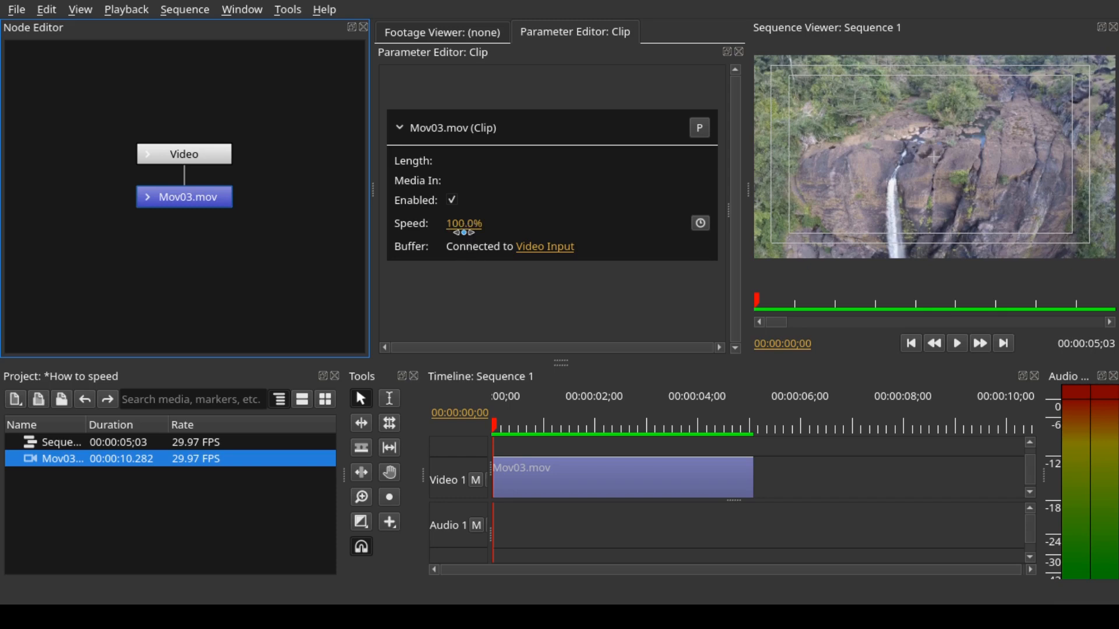
mouse_move(575, 241)
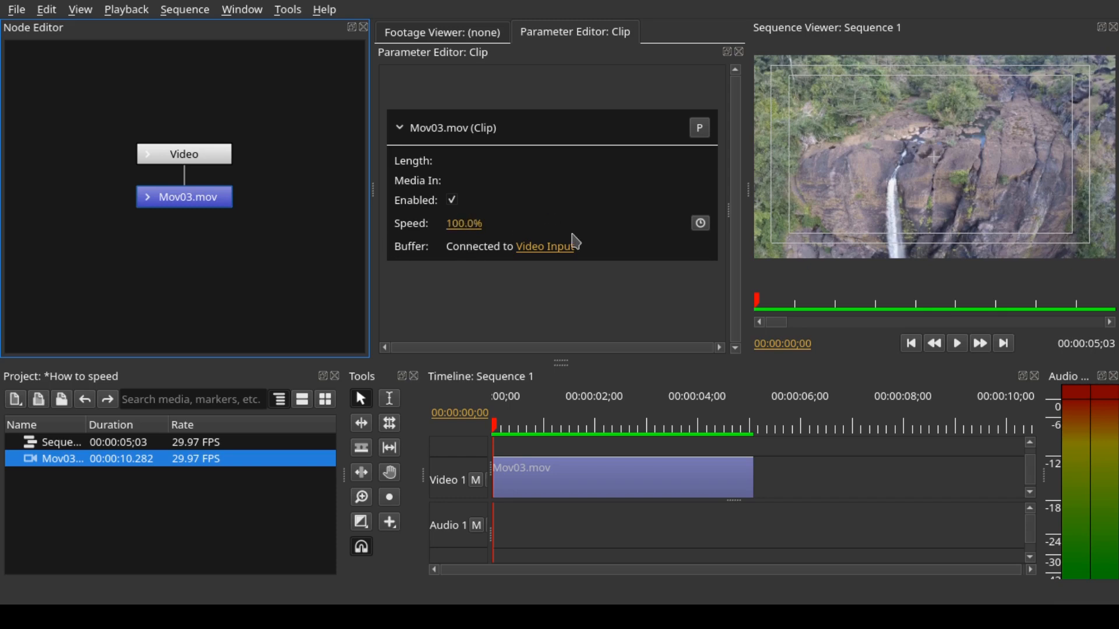
mouse_move(508, 356)
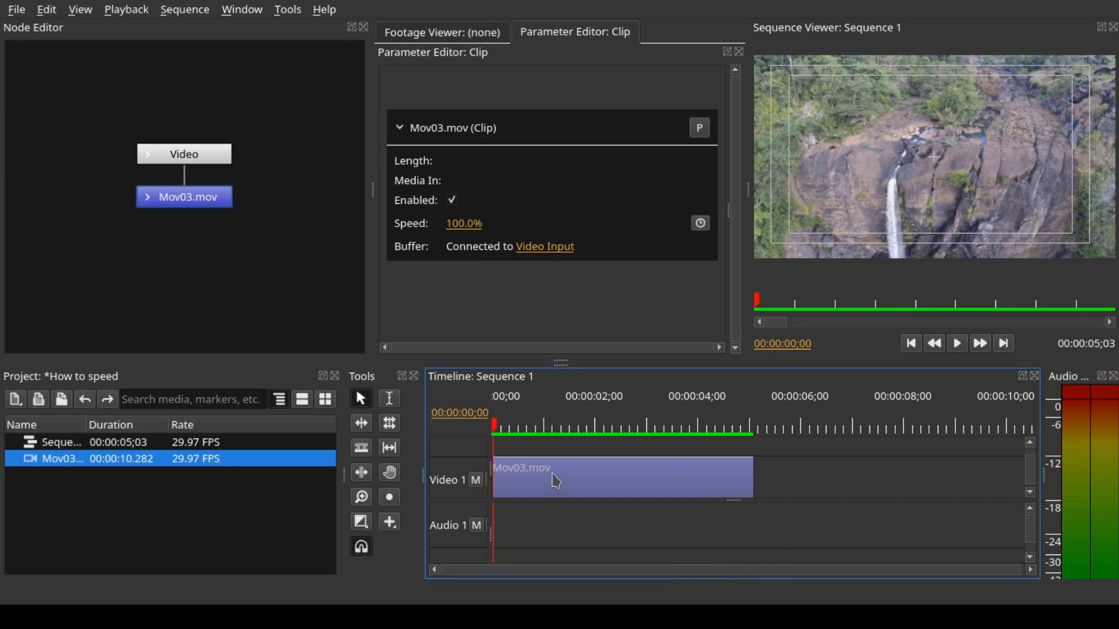
Cut Mov03.mov into three pieces and open the middle piece's parameters
click(528, 433)
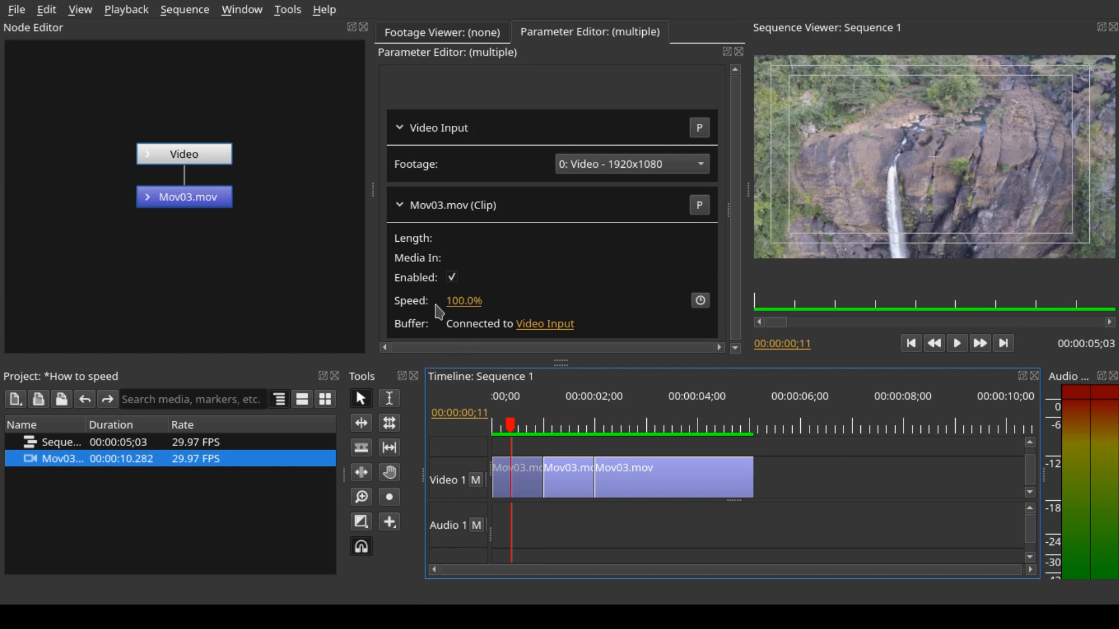
click(463, 301)
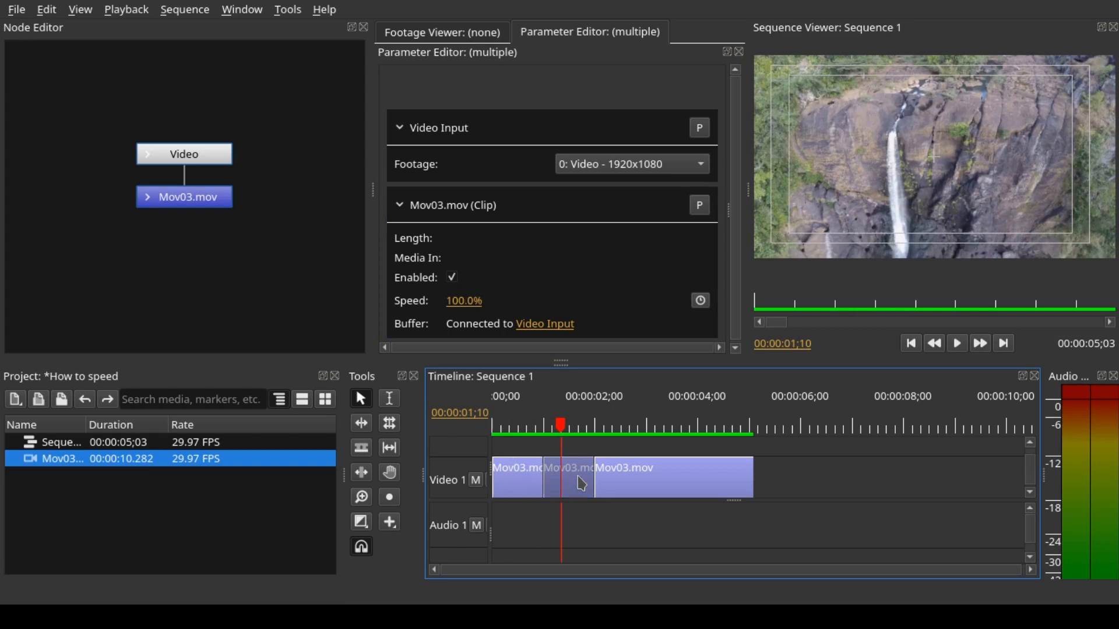
double_click(463, 301)
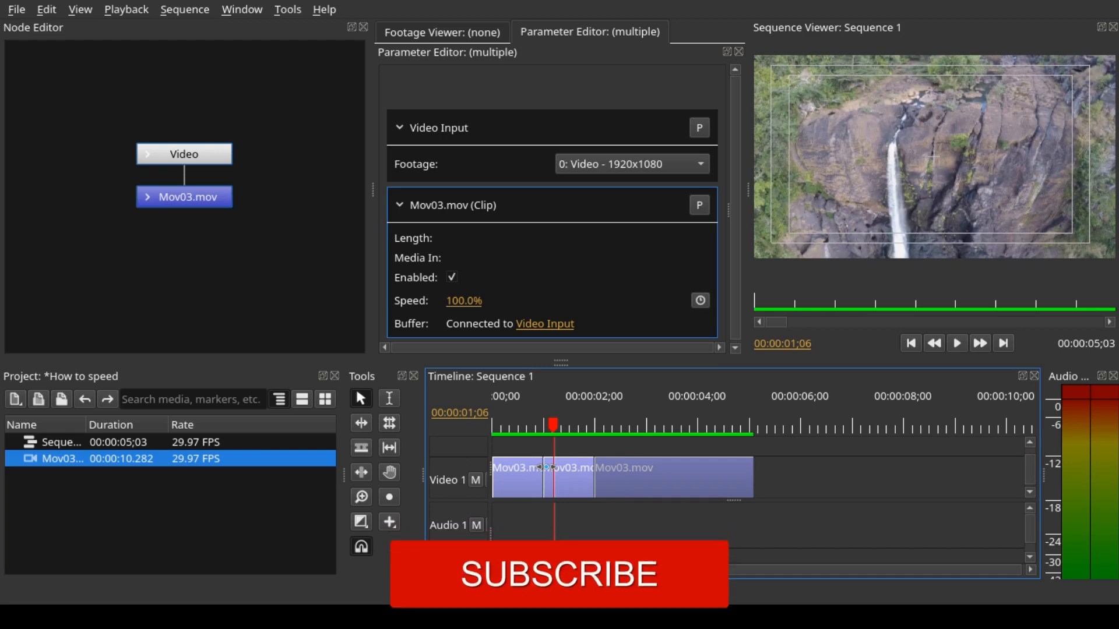
click(559, 575)
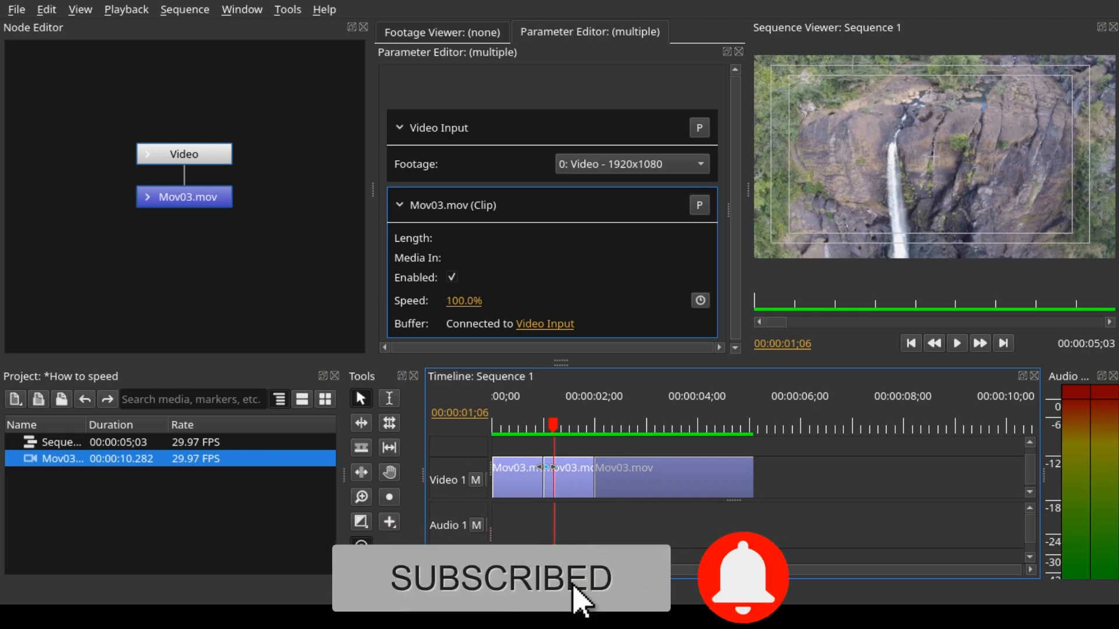